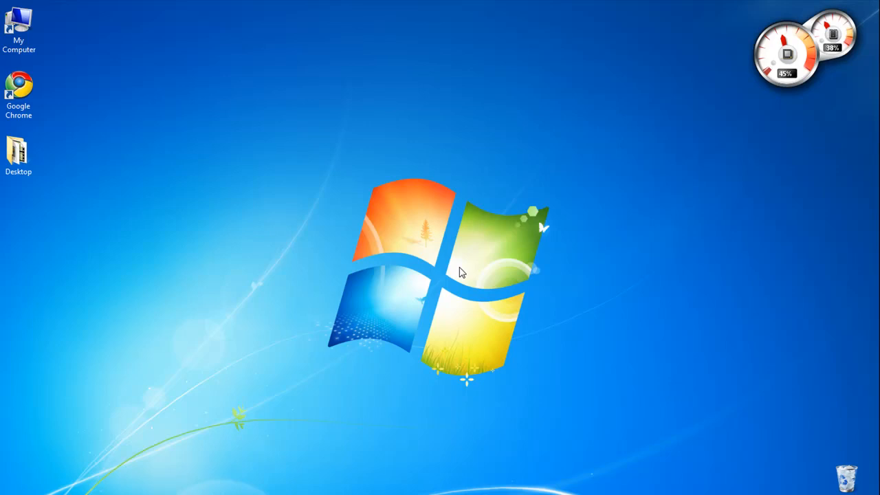
mouse_move(767, 39)
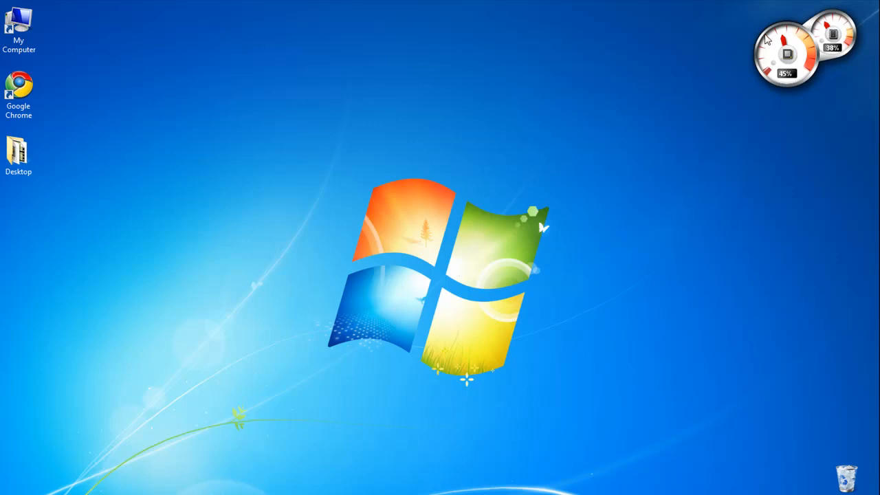
mouse_move(461, 239)
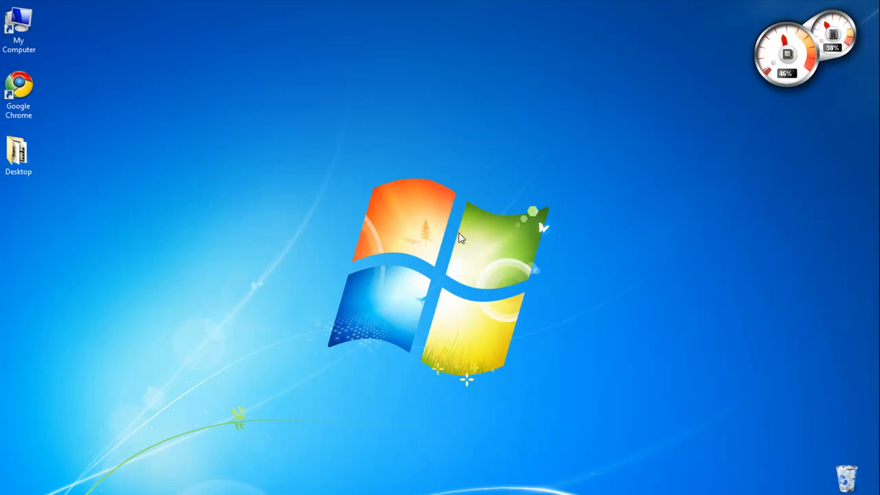
mouse_move(441, 246)
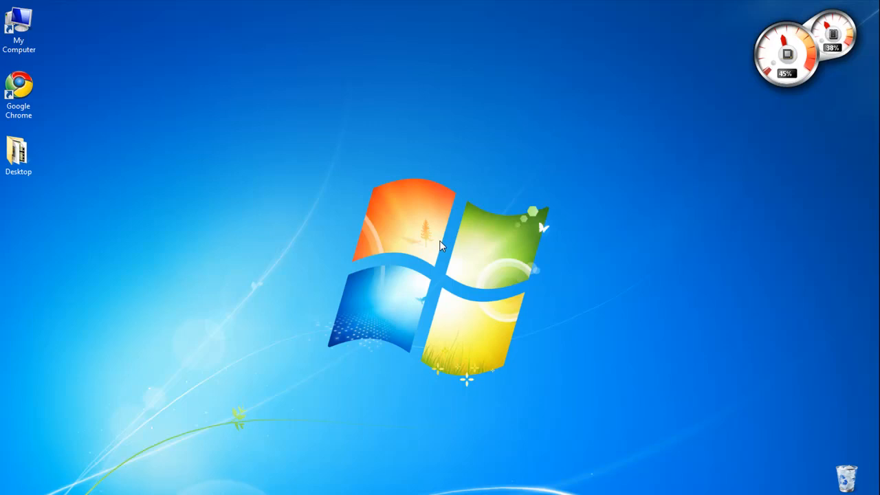
mouse_move(432, 278)
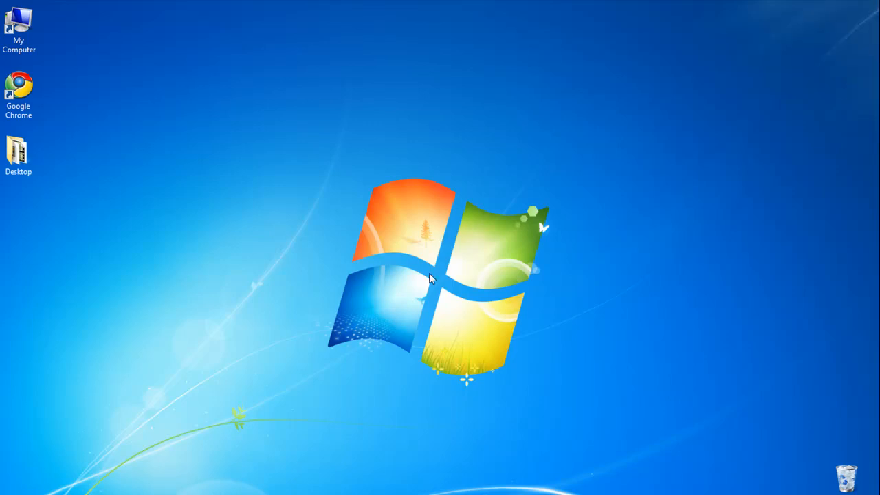
Step: Bring up the desktop context menu to reach the Gadgets gallery
right_click(429, 278)
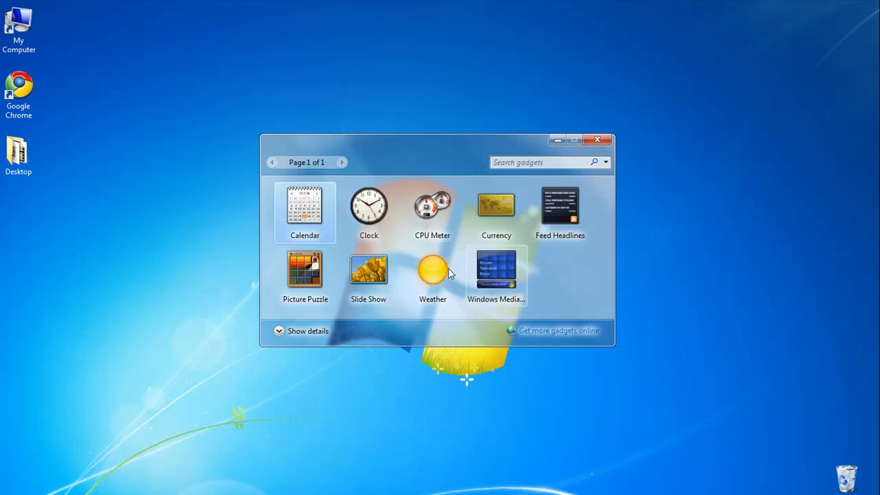
mouse_move(432, 214)
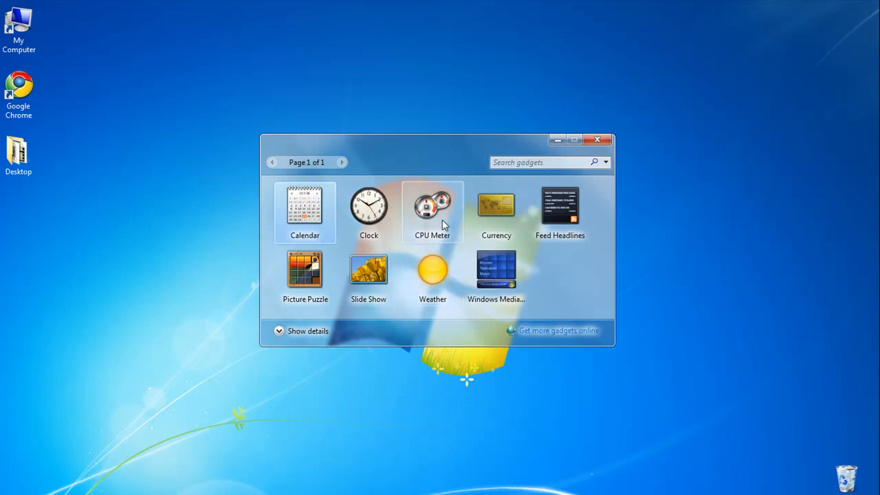
mouse_move(549, 280)
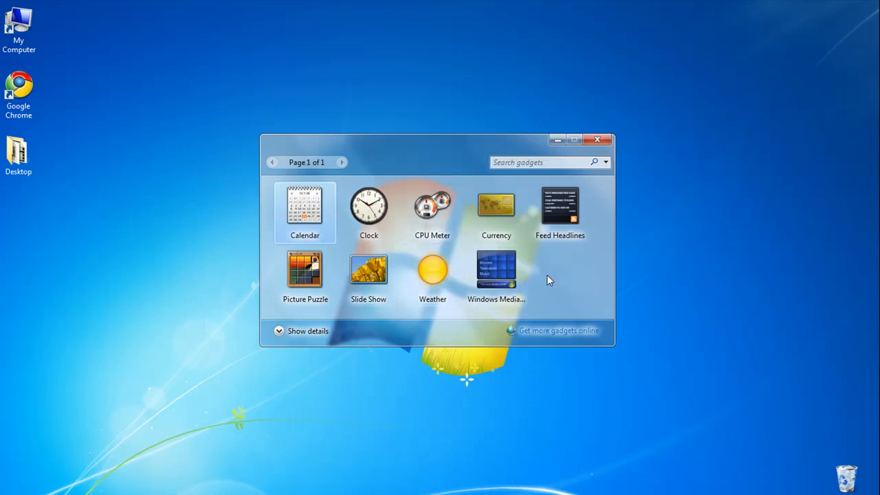
mouse_move(547, 335)
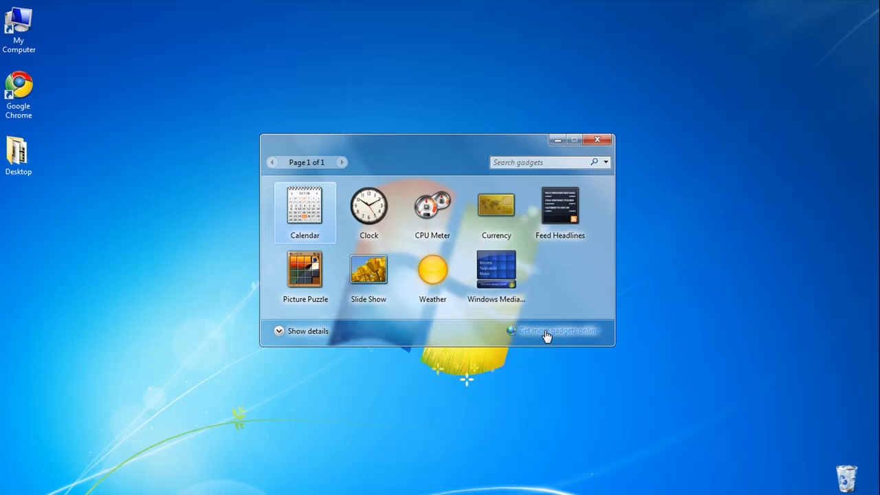
mouse_move(479, 319)
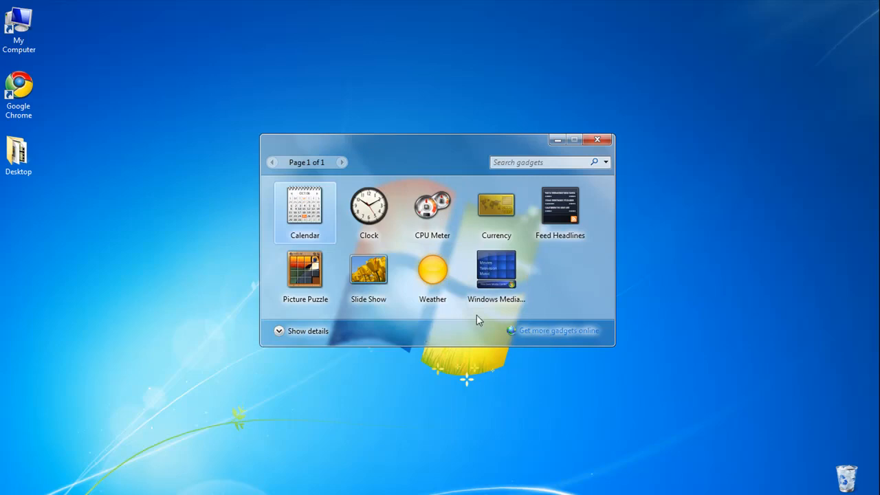
mouse_move(536, 337)
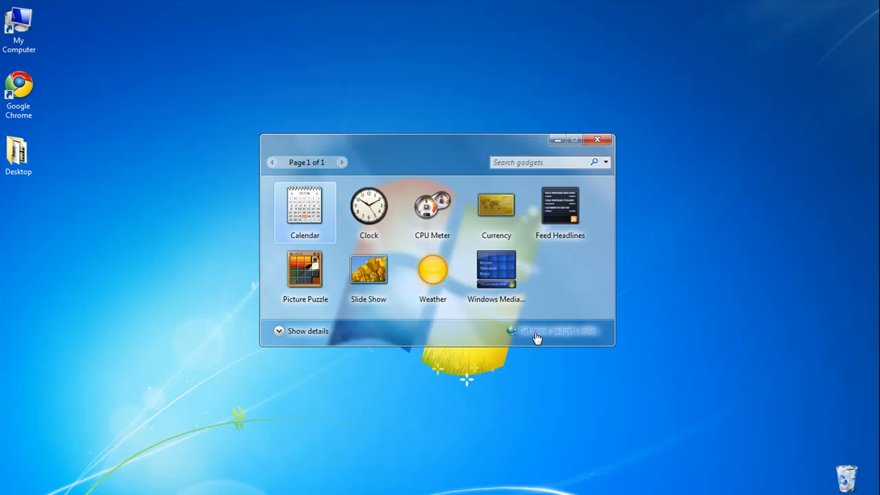
mouse_move(370, 308)
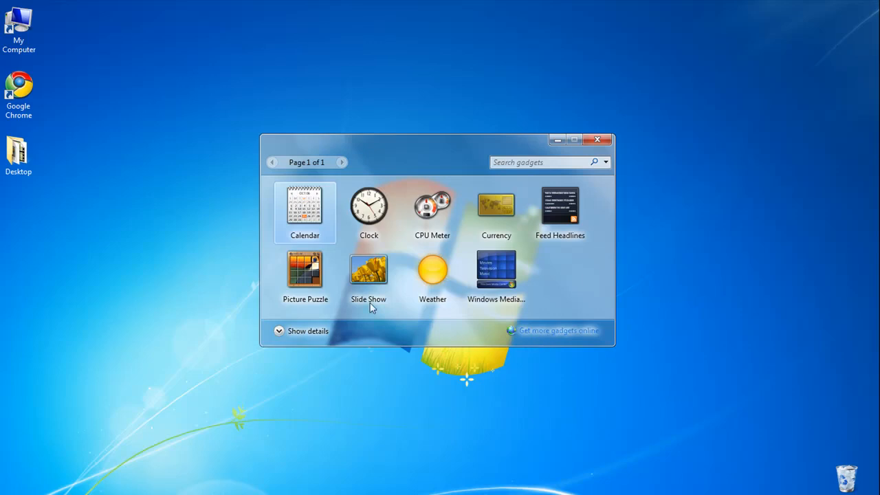
mouse_move(368, 209)
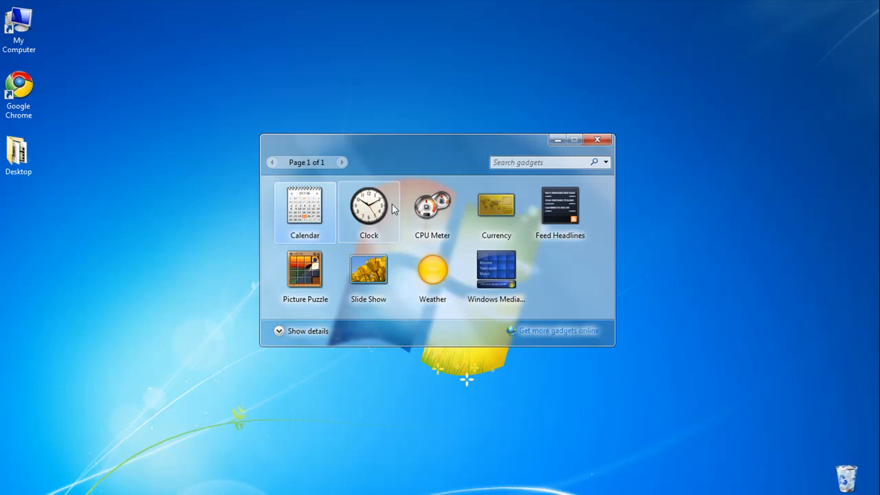
mouse_move(432, 207)
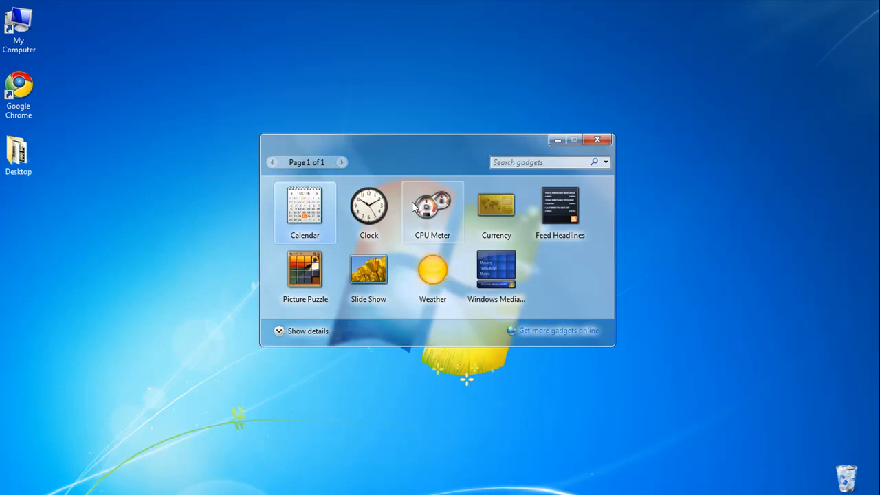
Step: Add CPU Meter and Picture Puzzle to the desktop and close the gallery
double_click(432, 209)
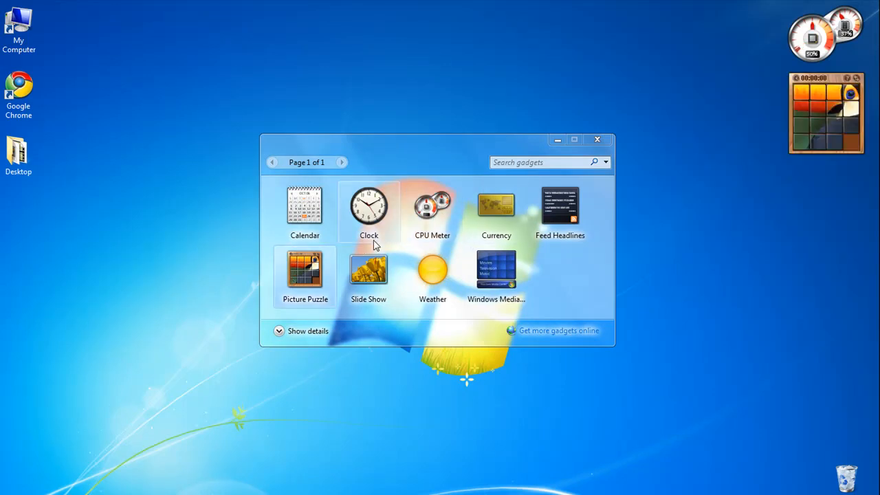
mouse_move(671, 111)
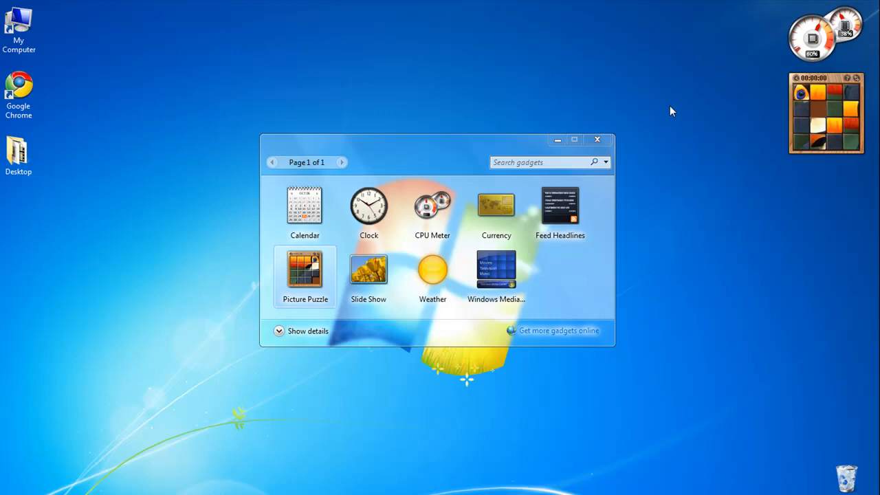
left_click(597, 140)
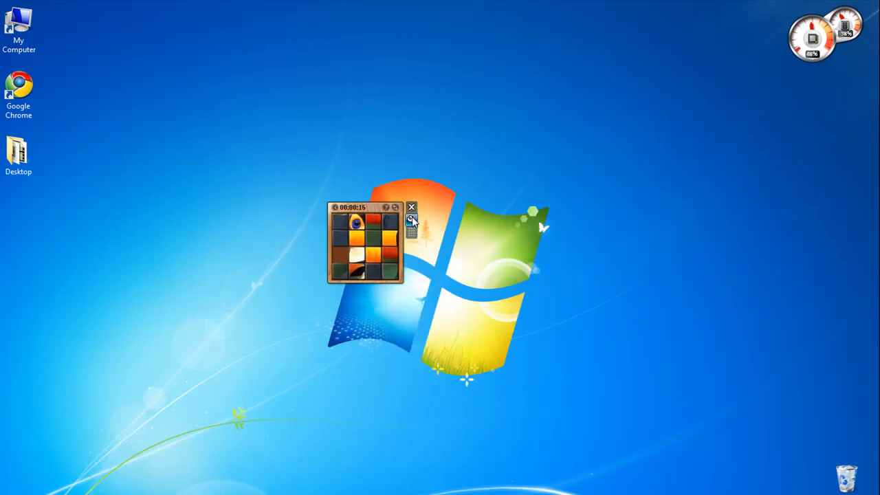
left_click(411, 217)
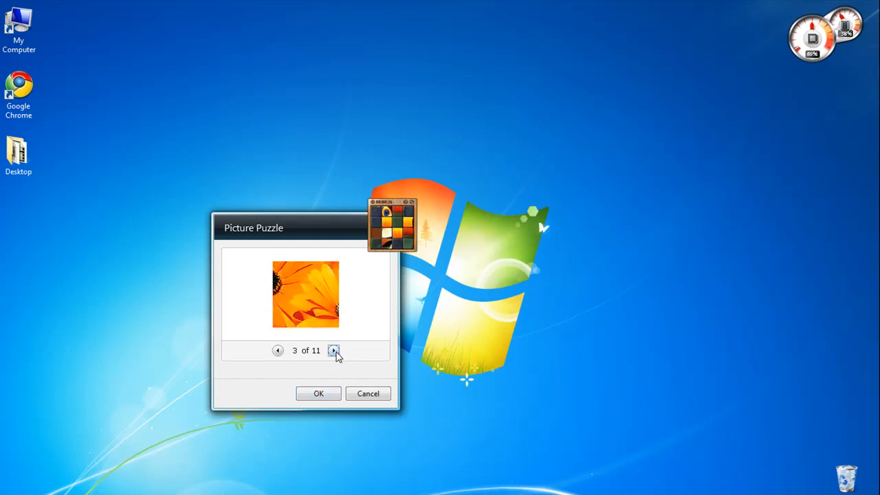
Step: Switch the puzzle to the orange flower picture, then remove the Picture Puzzle gadget
left_click(319, 394)
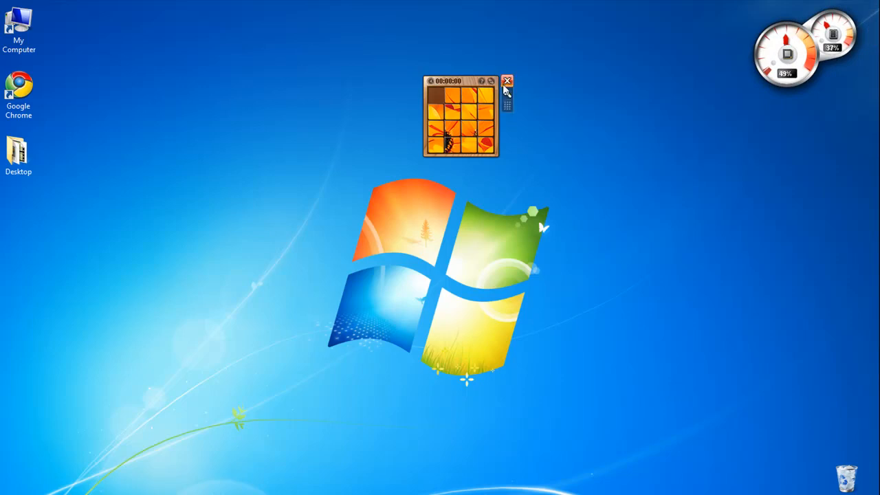
left_click(507, 81)
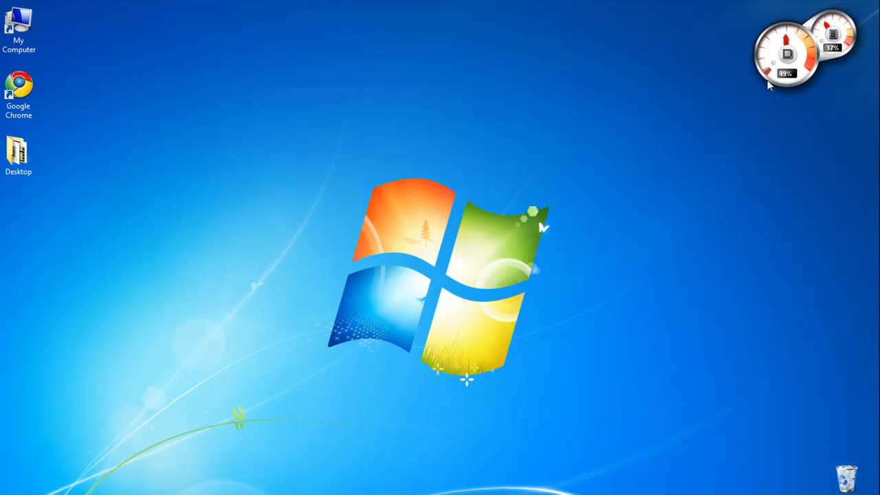
mouse_move(446, 221)
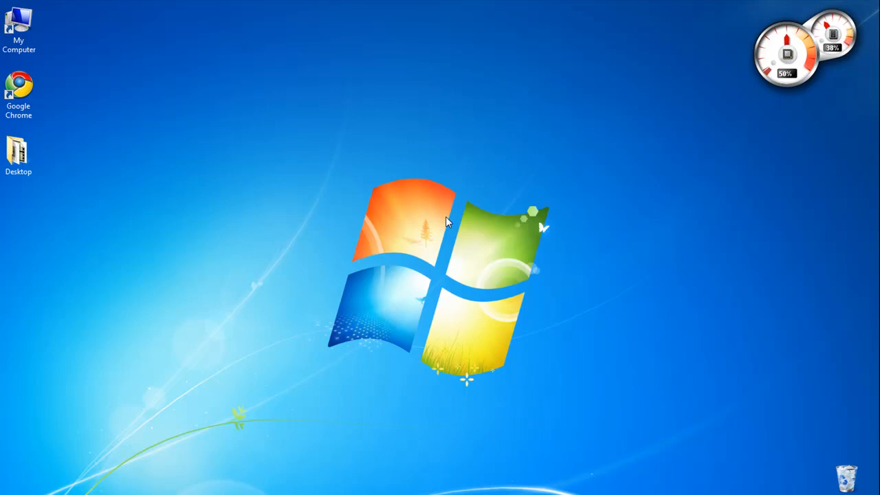